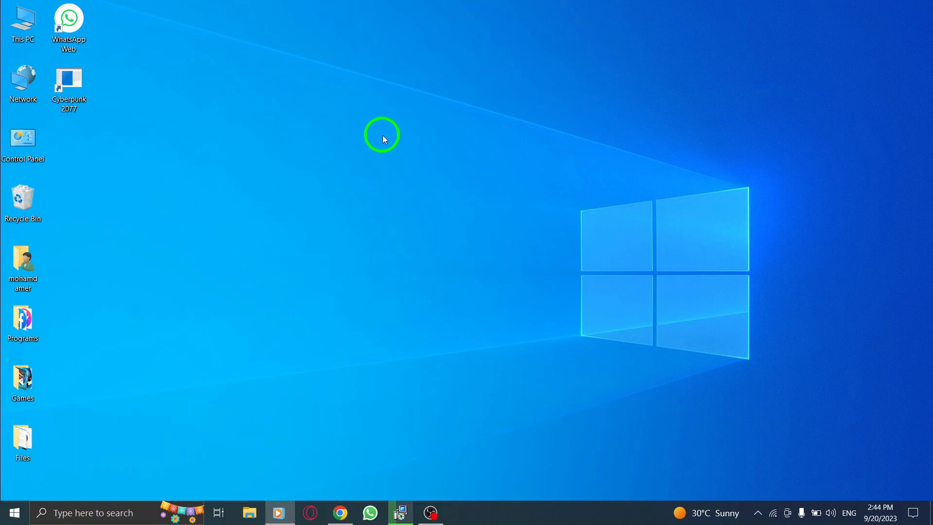
Launch WhatsApp Web from the desktop shortcut and enter the 'name' group chat.
click(381, 134)
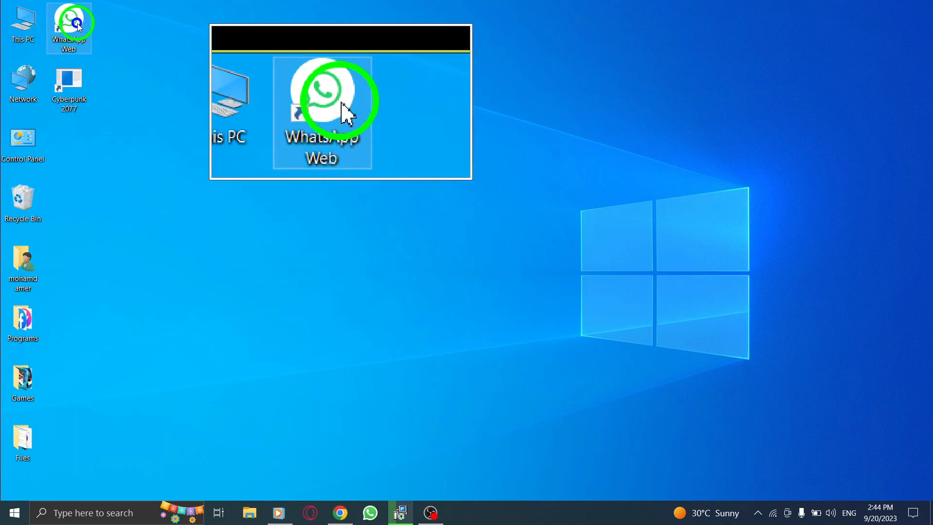
double_click(323, 95)
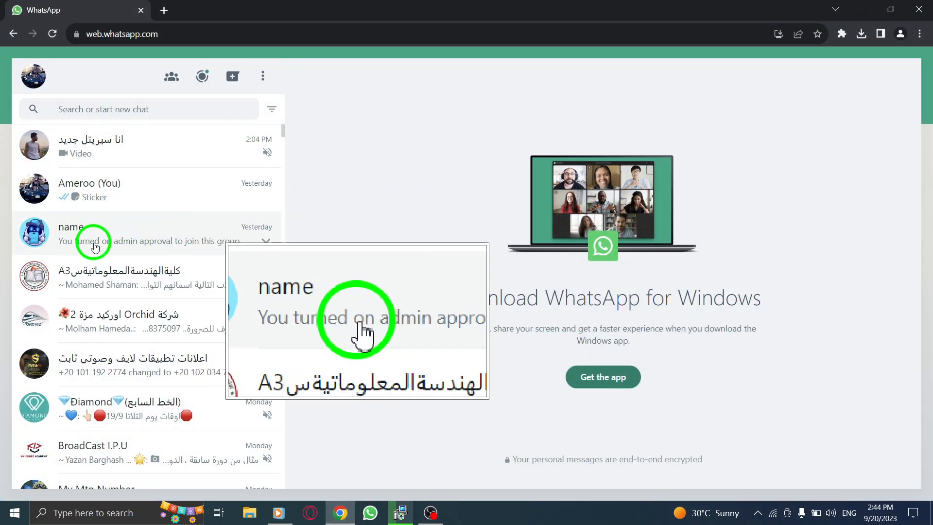
click(149, 233)
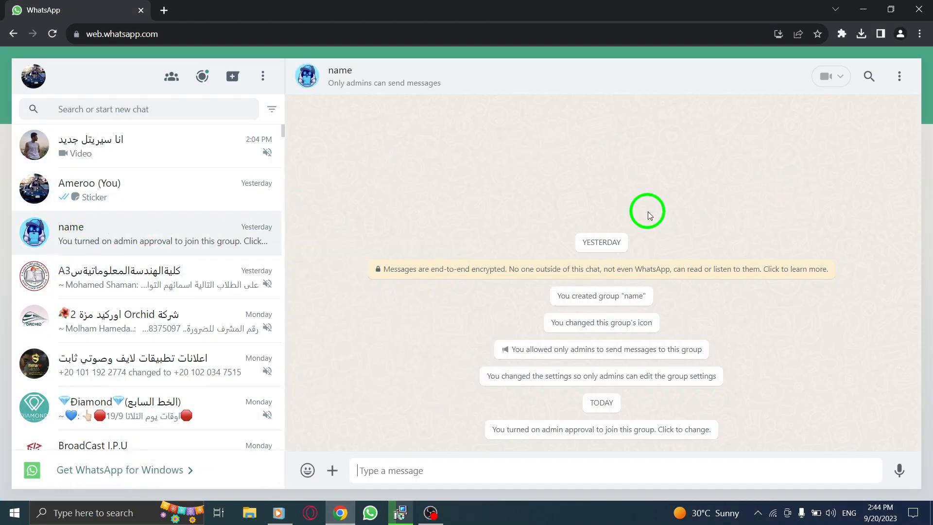
Show the Group info panel for 'name' via the chat header's options menu.
click(899, 76)
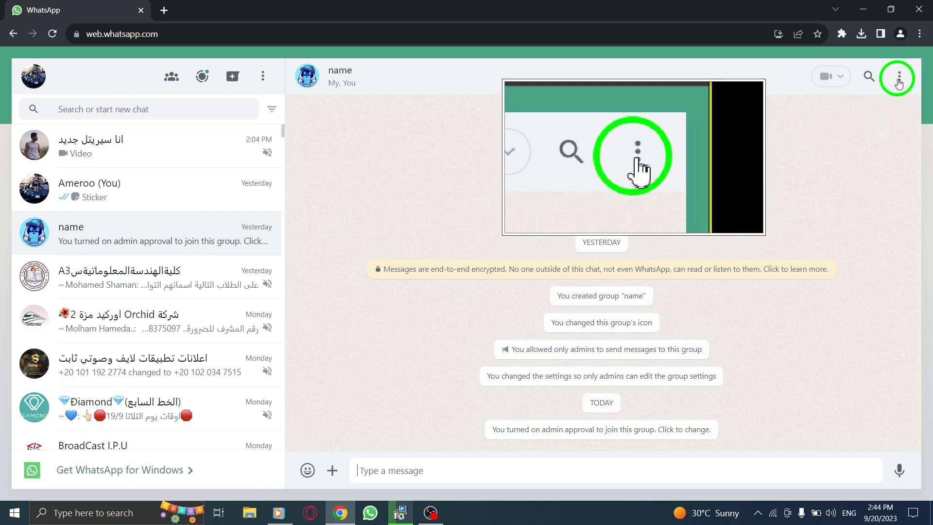
click(898, 76)
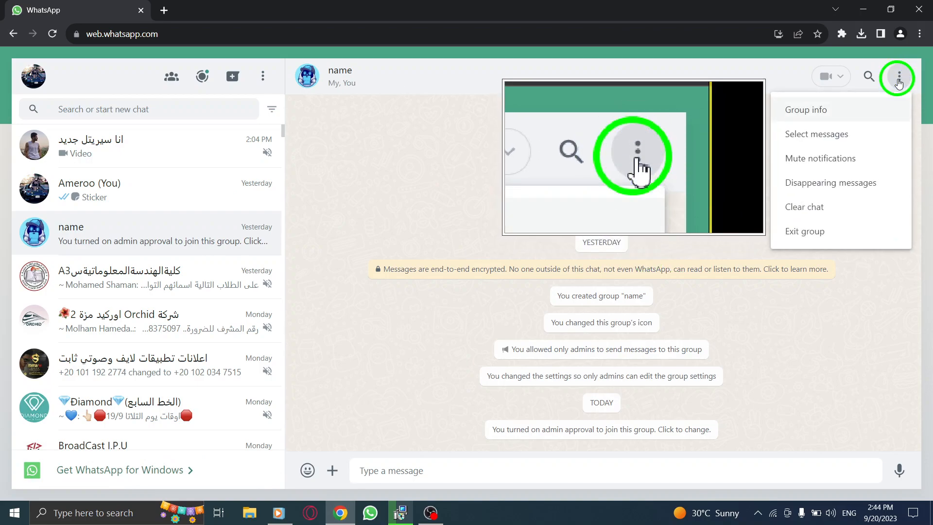
mouse_move(807, 110)
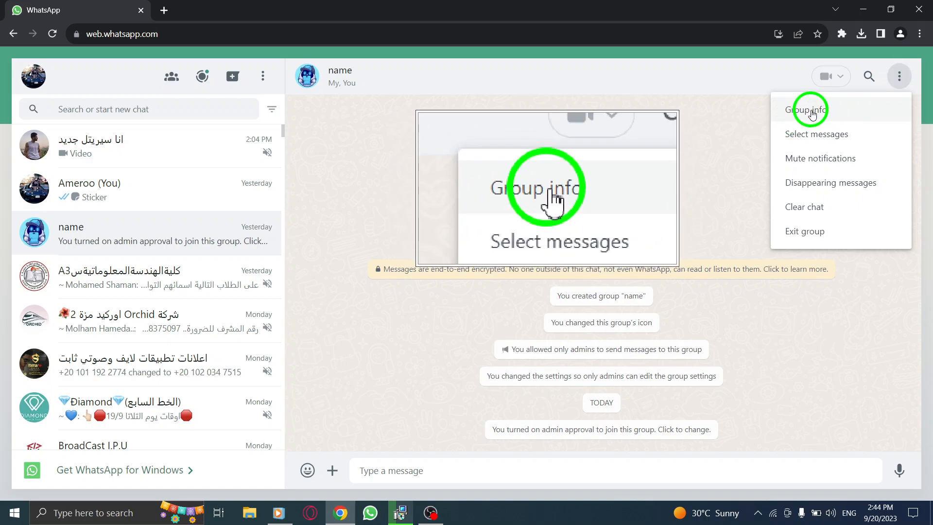
click(807, 110)
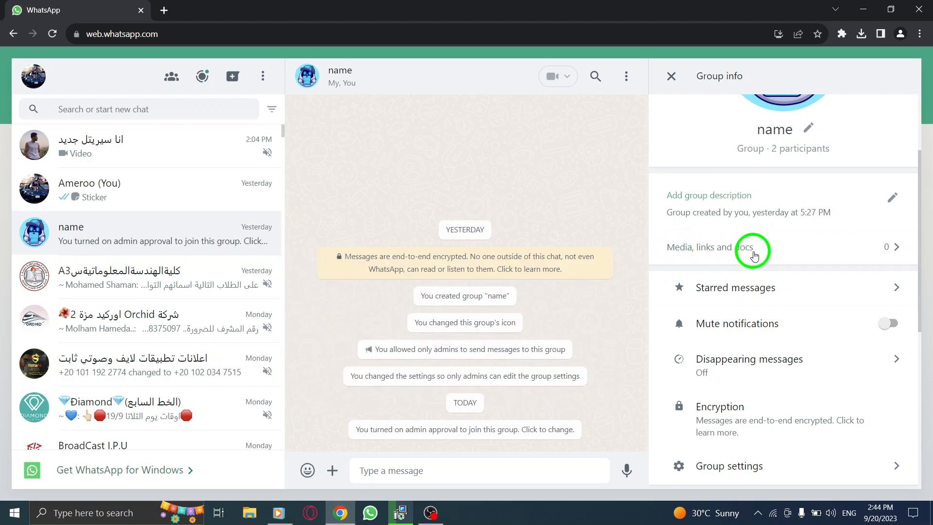
View the group's 'Media, links and docs' collection switched to the Docs list.
click(732, 246)
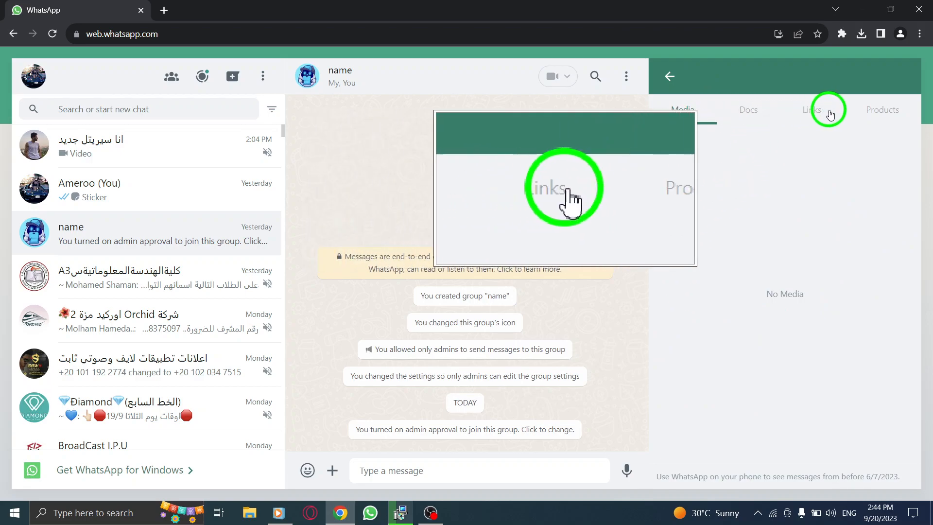
click(748, 110)
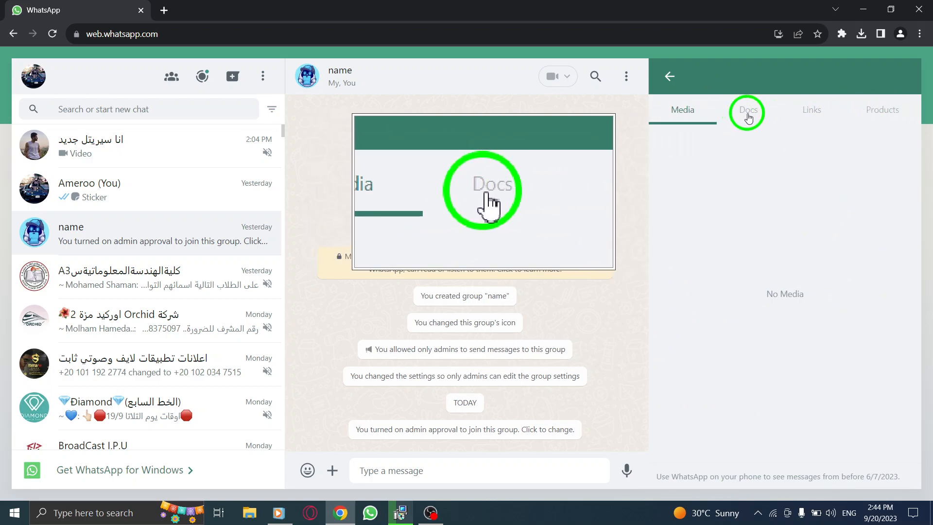
click(748, 110)
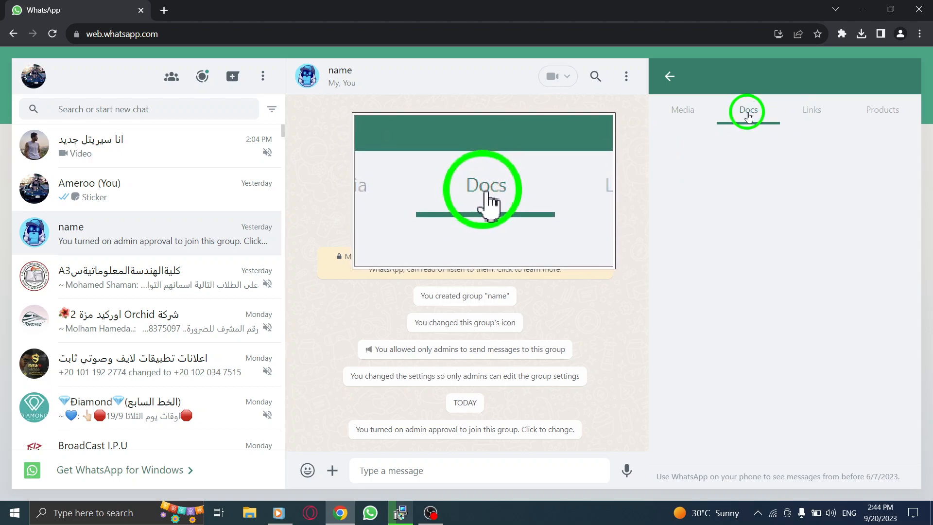
click(749, 110)
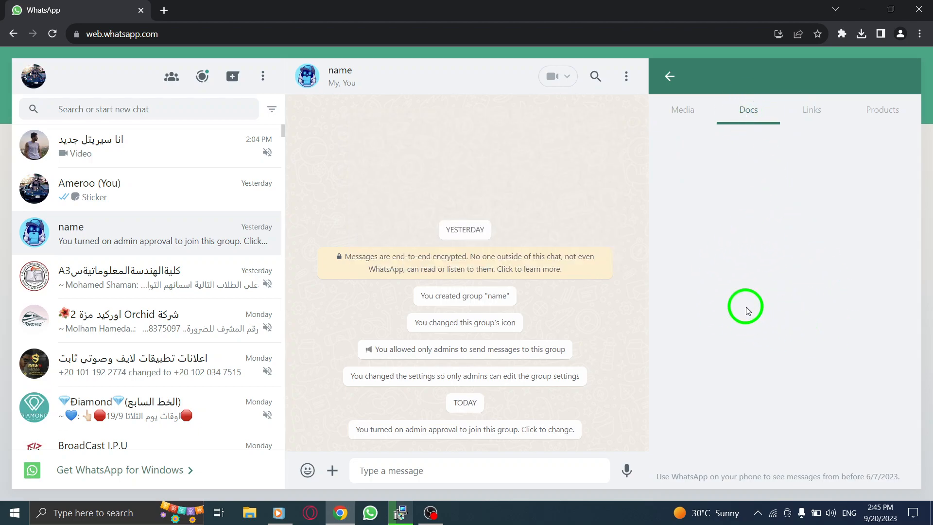
mouse_move(804, 313)
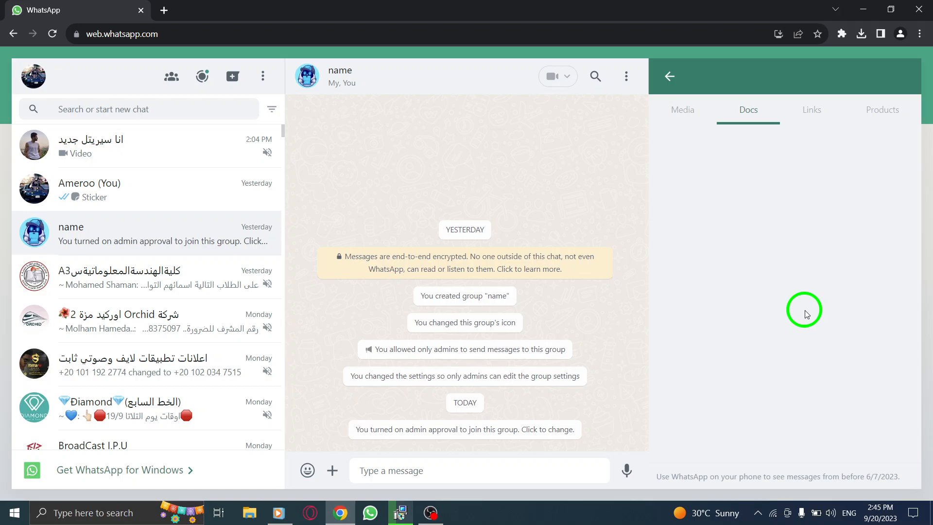
mouse_move(771, 297)
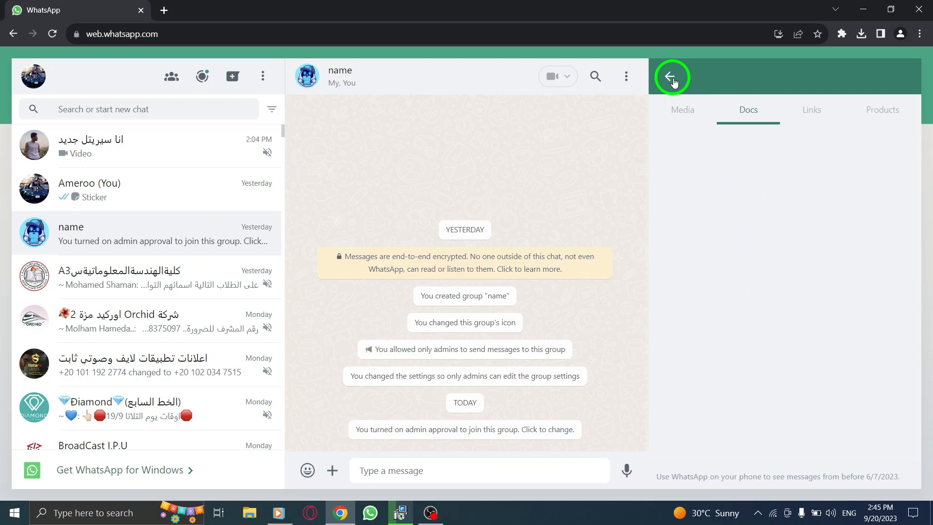
Leave the shared-media view and enter the chat انا سيريتل جديد with its options menu.
click(672, 77)
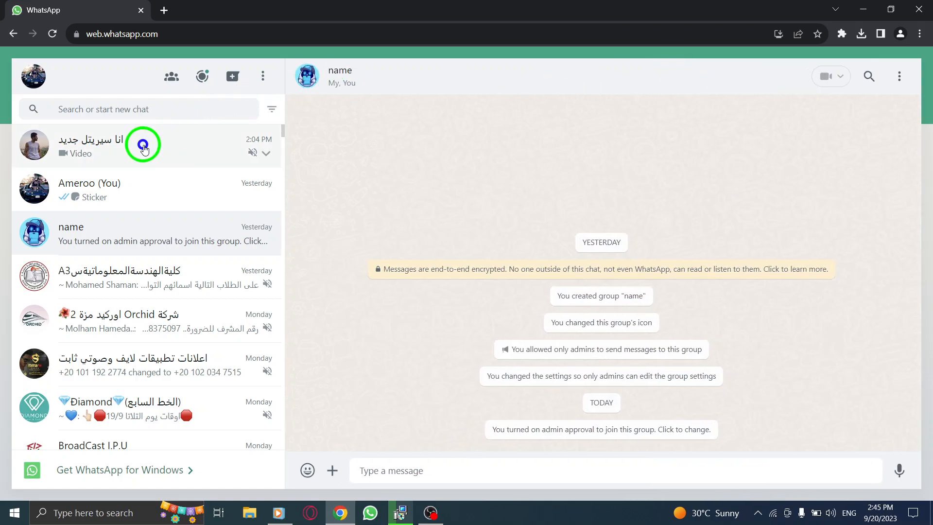
click(898, 76)
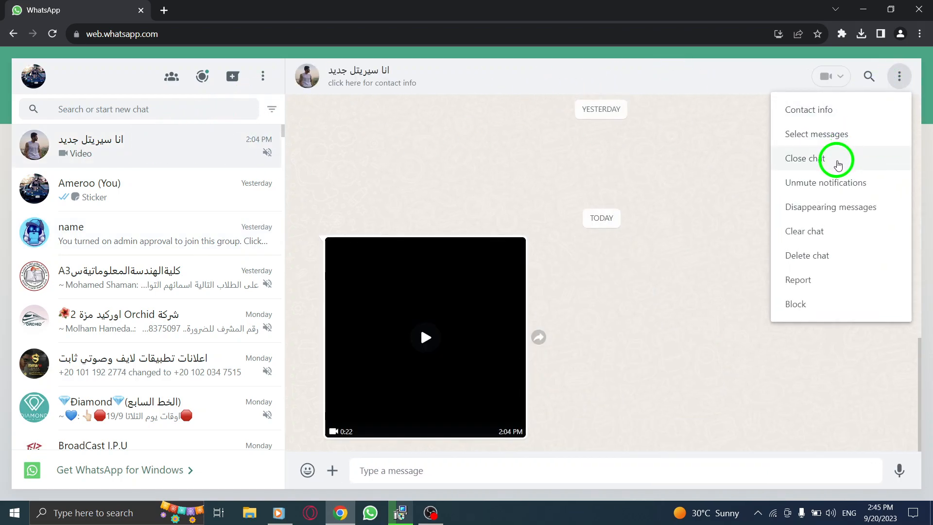